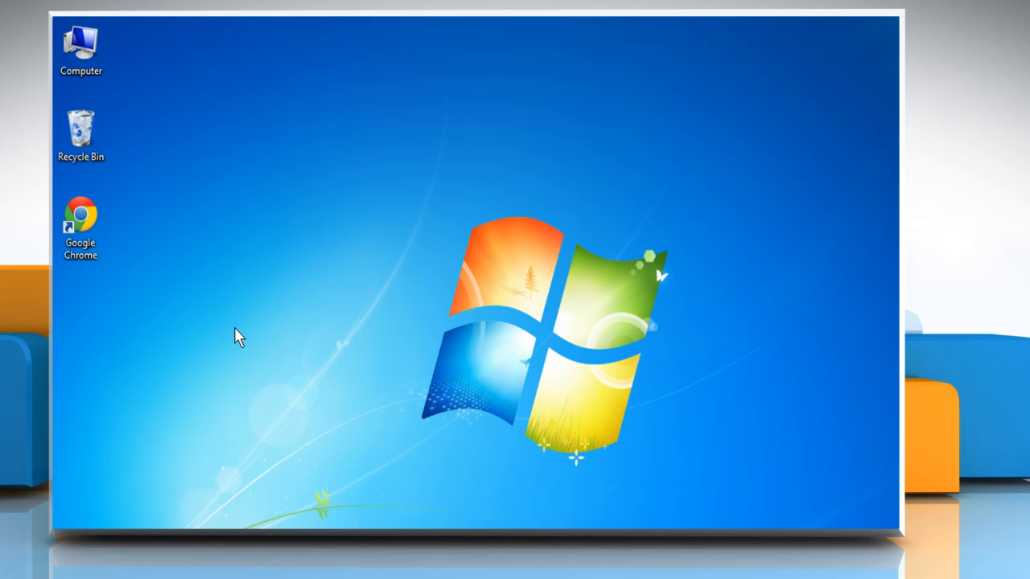
click(81, 228)
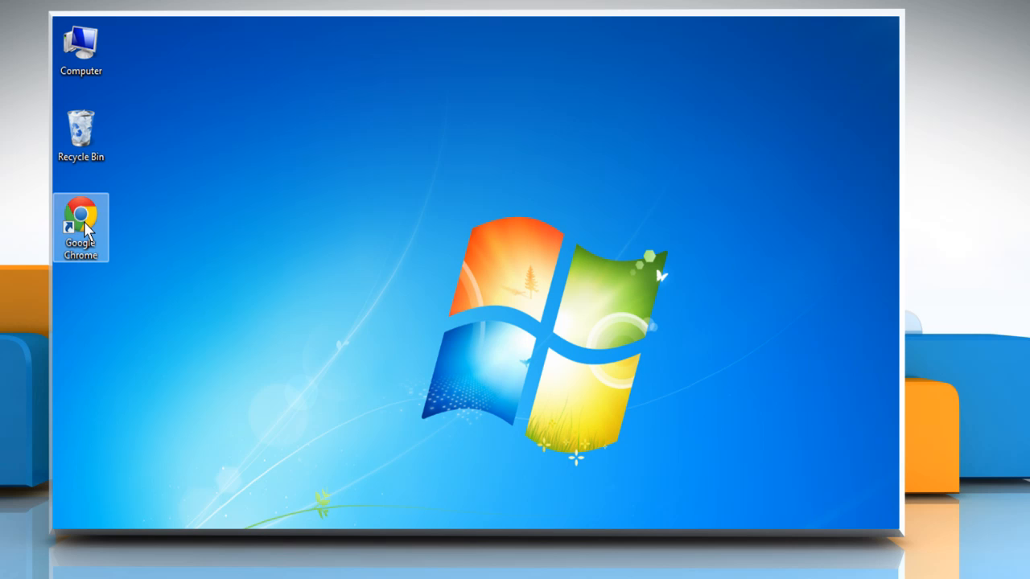
double_click(81, 227)
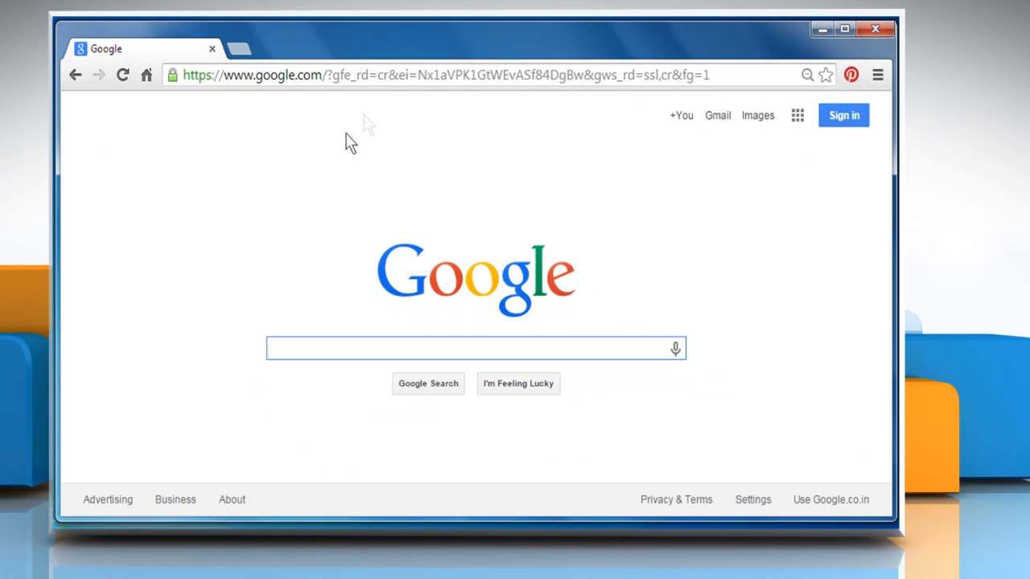
text(www.facebook.com)
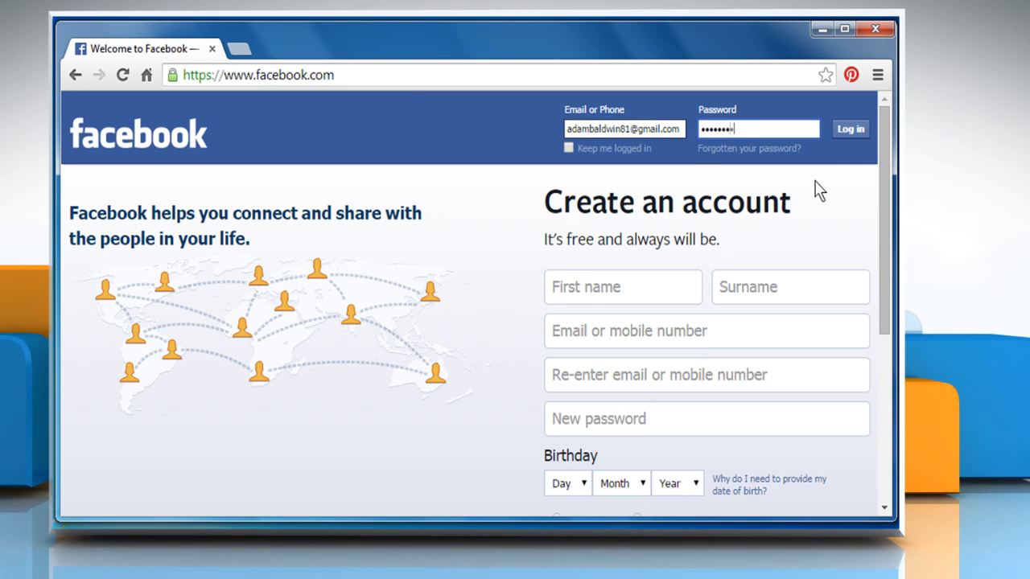
click(850, 129)
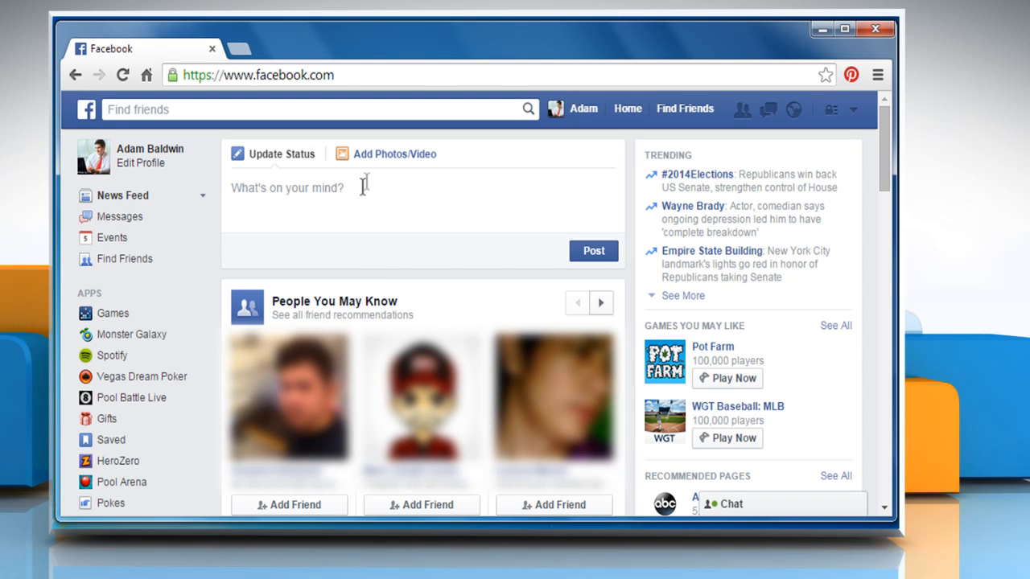
Step: Upload Clip 4 from the Videos library as a new post
click(394, 154)
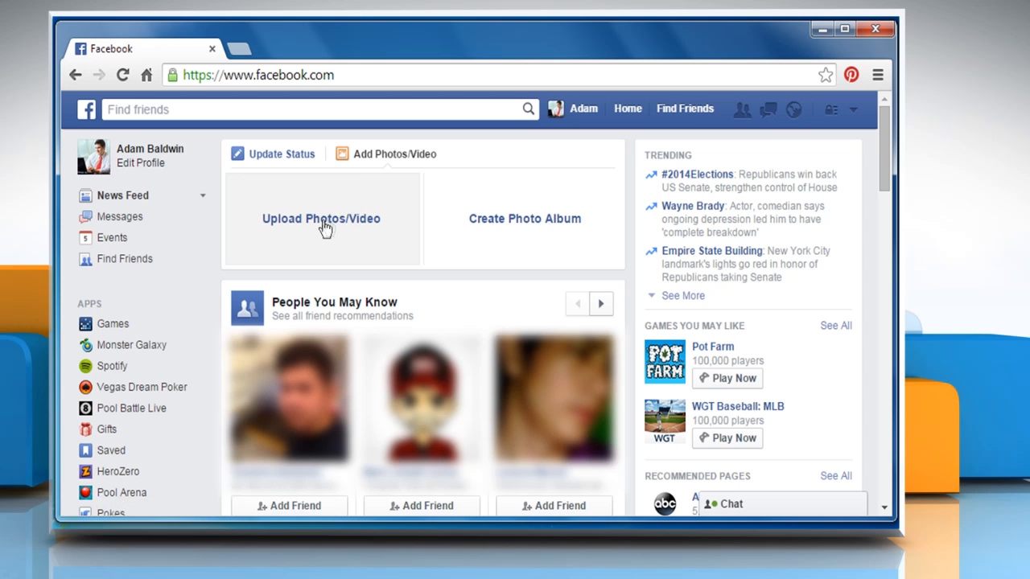
click(321, 218)
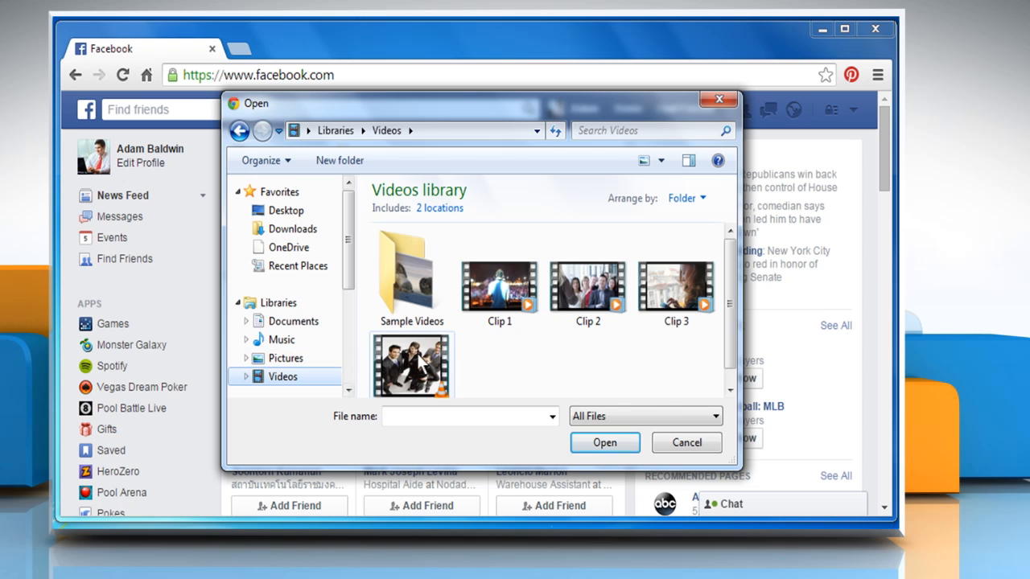
click(411, 354)
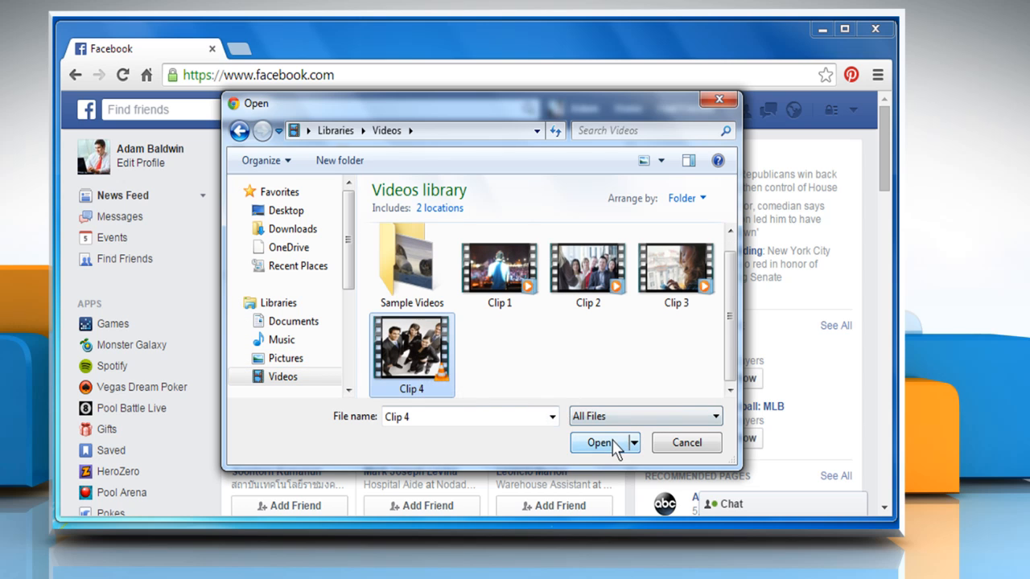
click(599, 442)
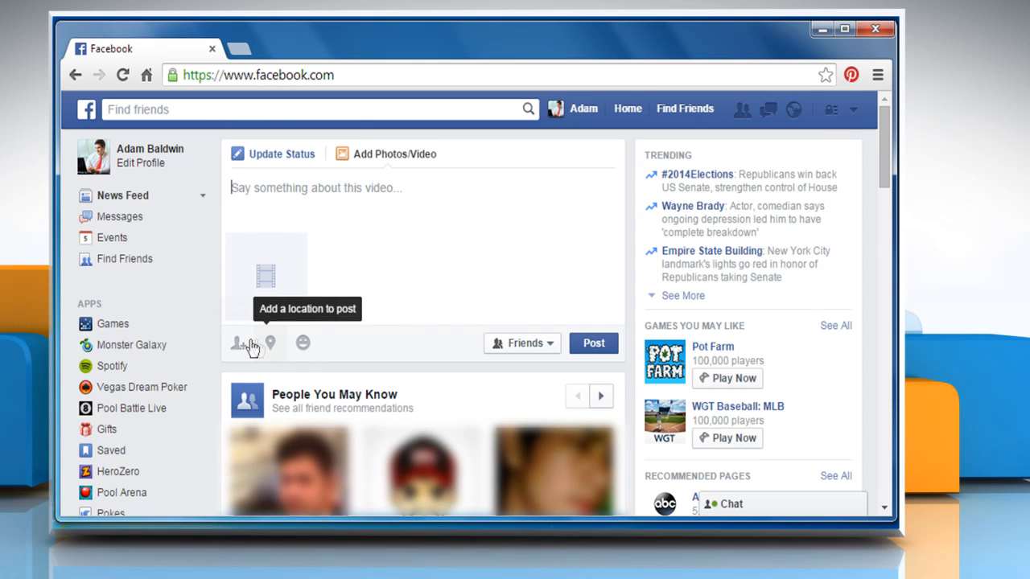
click(237, 343)
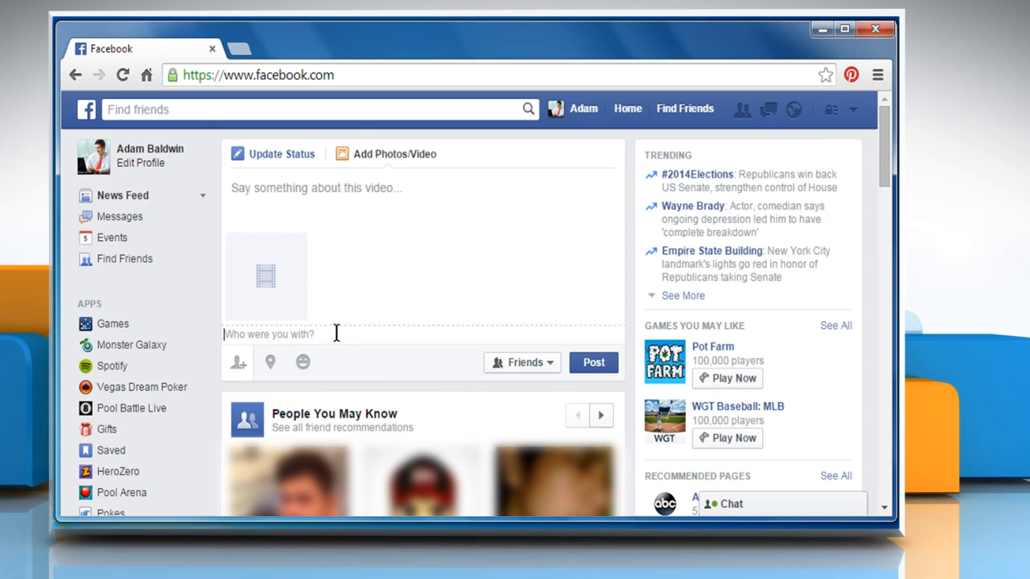
text(anna)
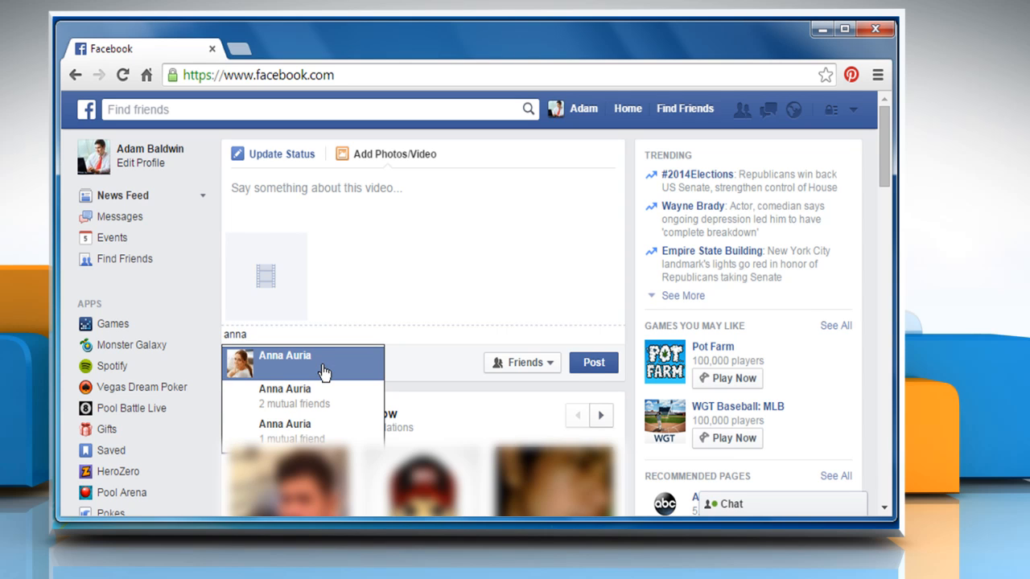
click(284, 355)
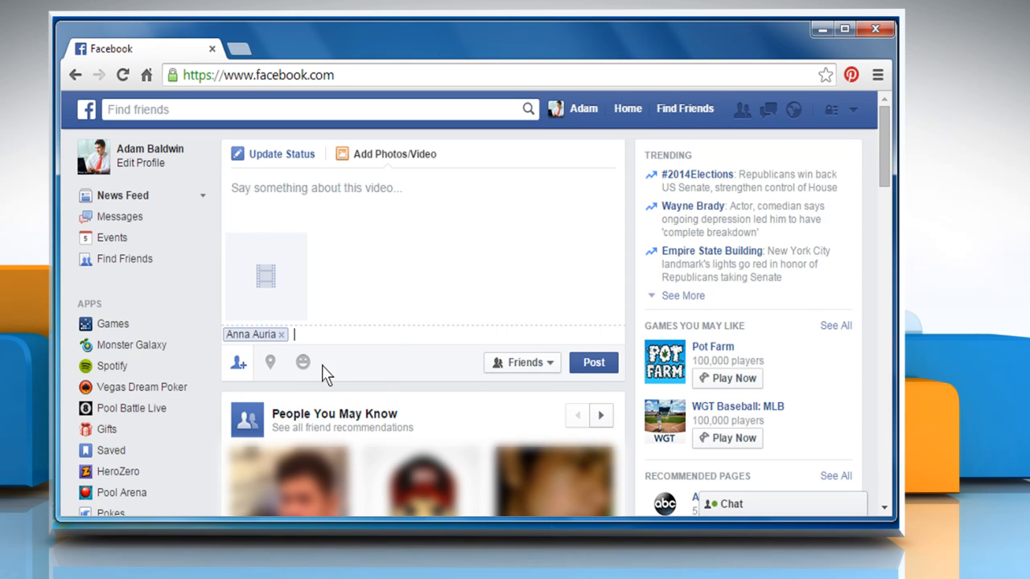
text(mary)
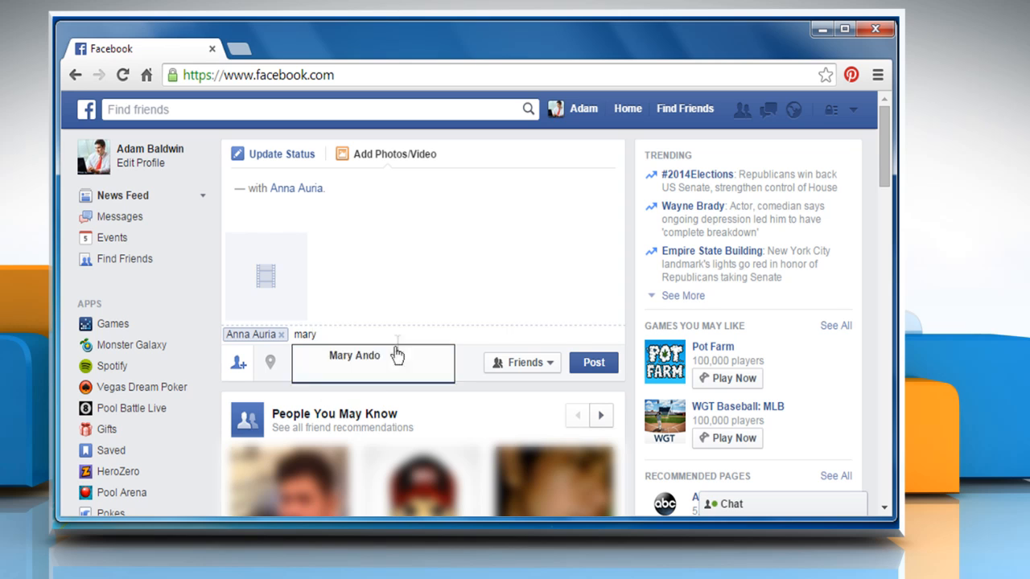
click(355, 354)
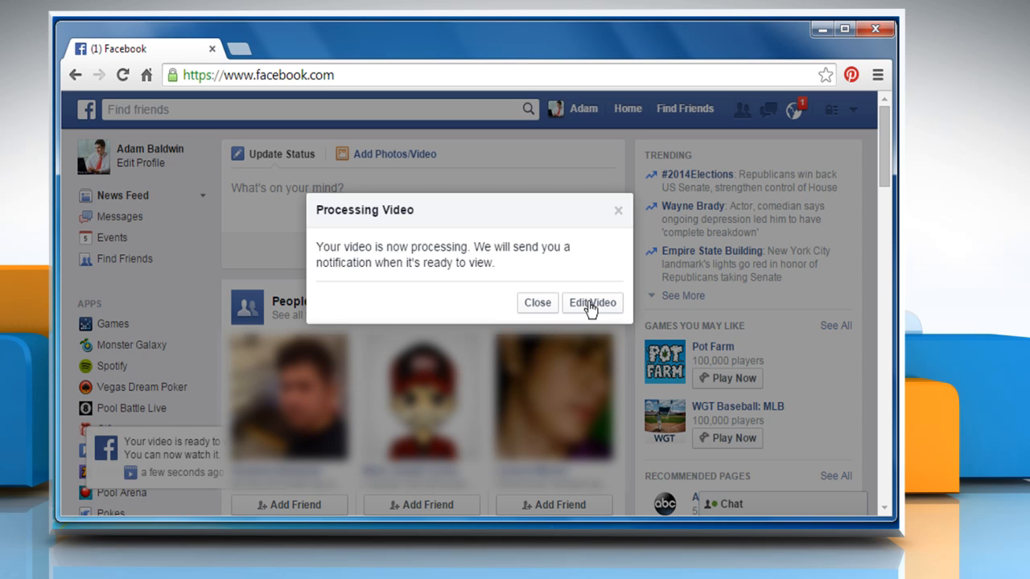
click(591, 302)
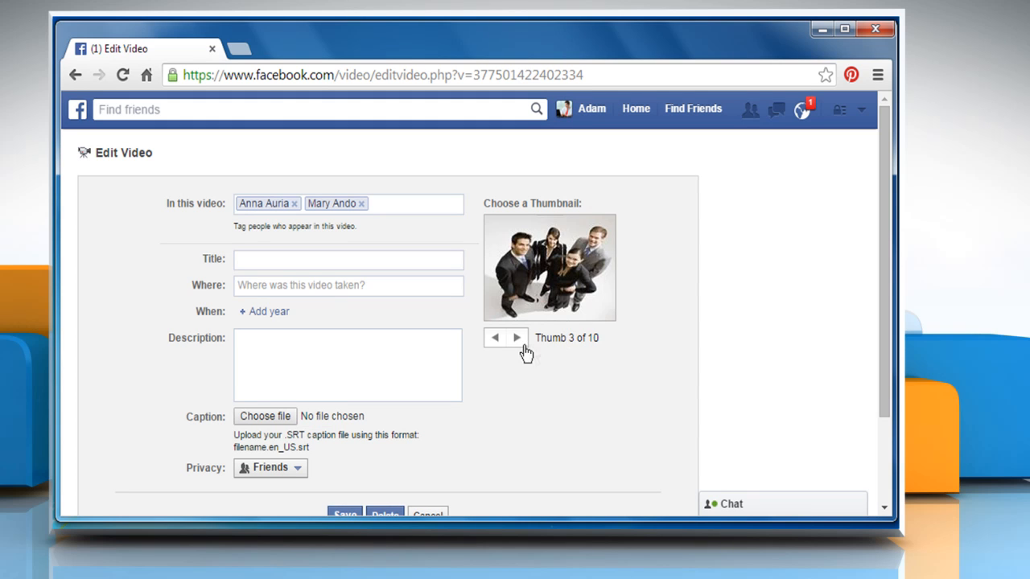
Step: Title the video 'Office Video', use the second of ten thumbnails, and save
click(495, 337)
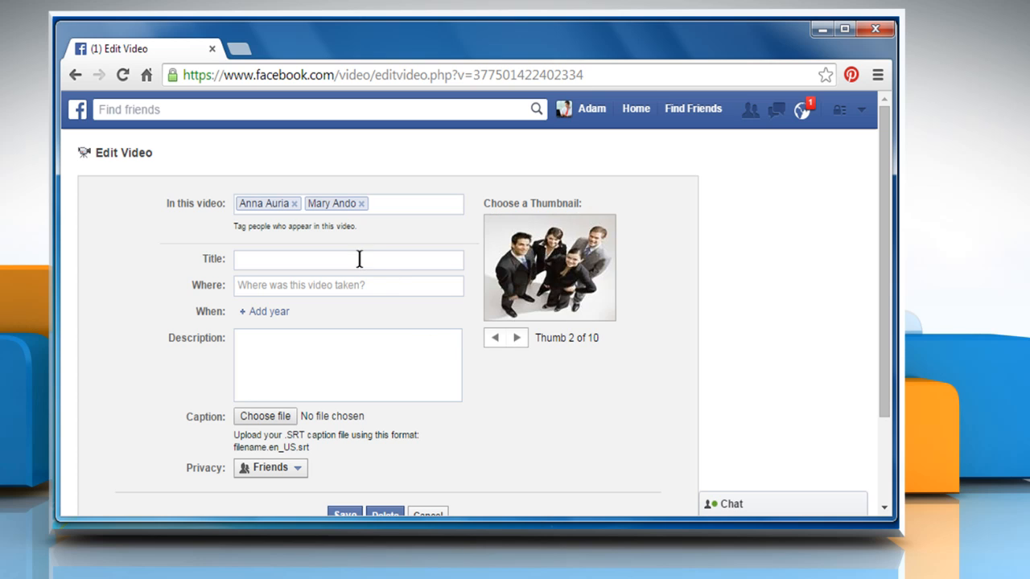
text(Office Video)
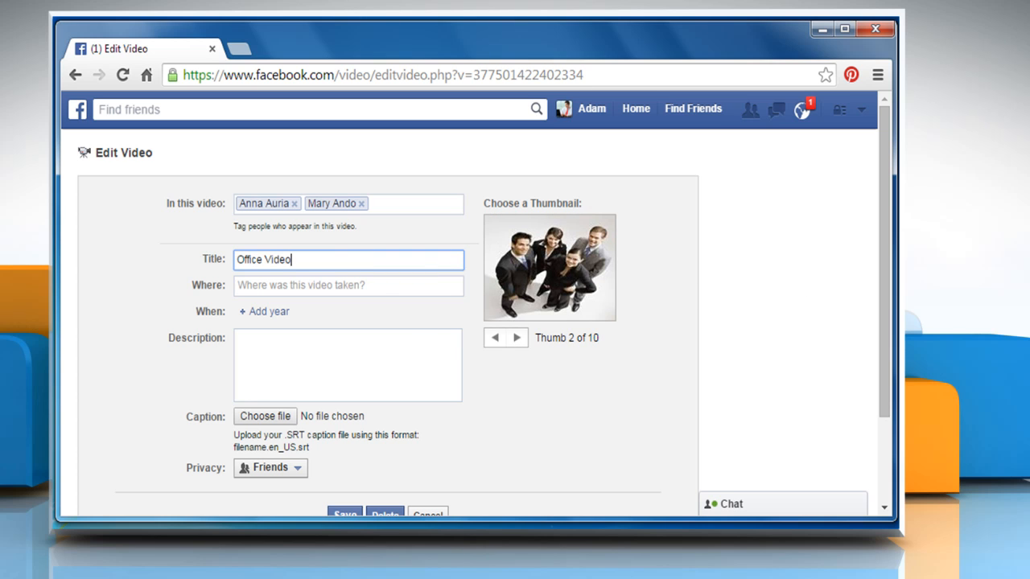
scroll(down, 3)
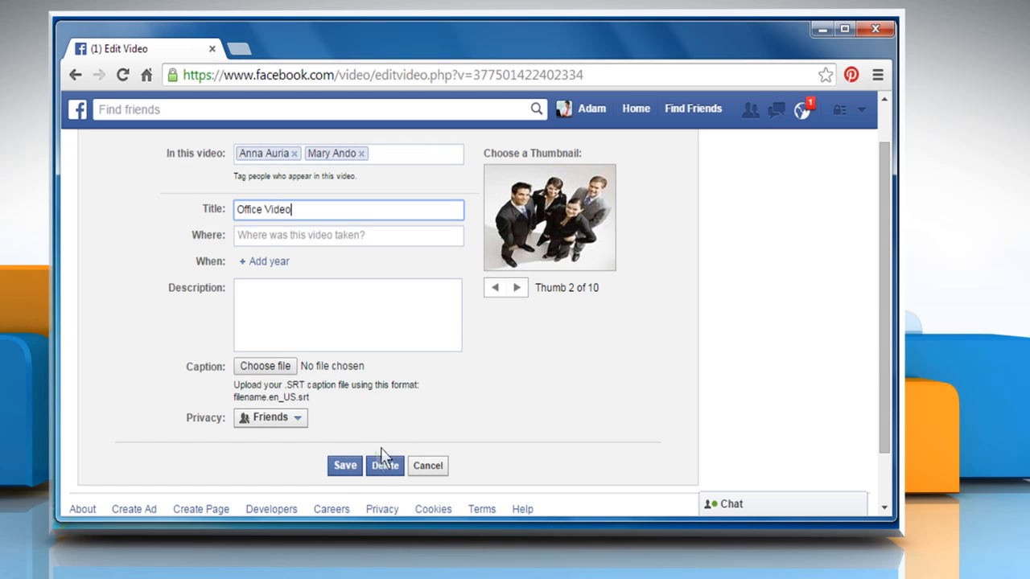
click(344, 466)
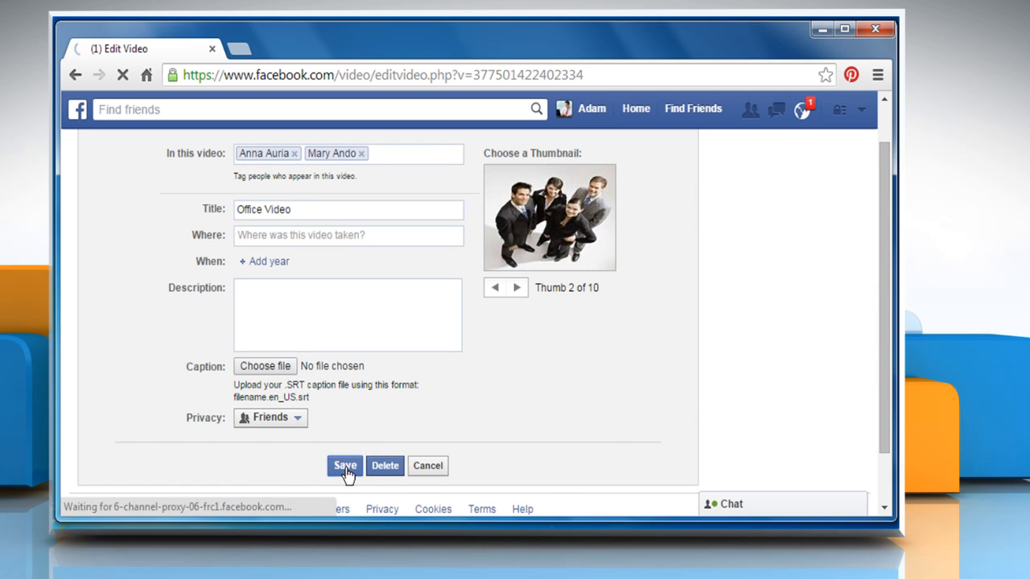
click(345, 466)
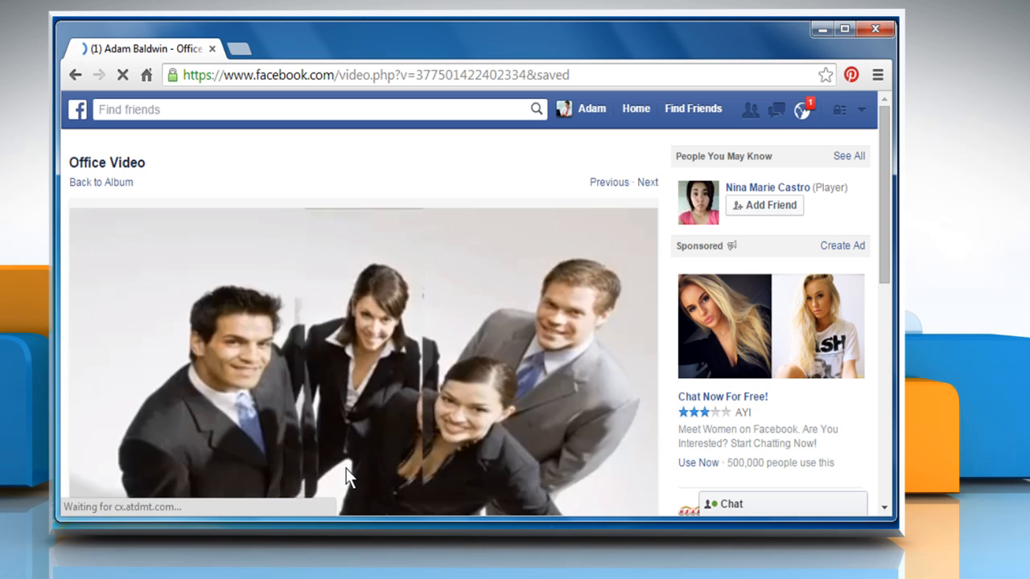